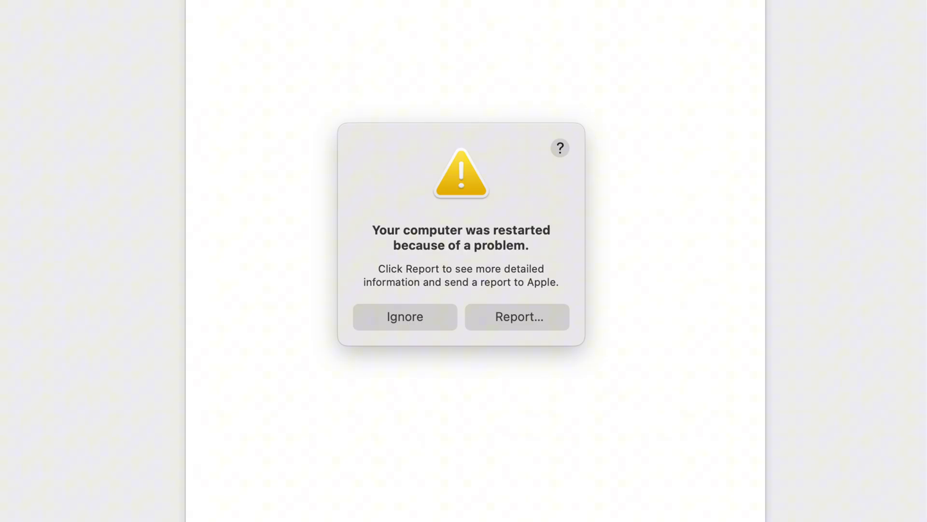
Ignore the 'Your computer was restarted because of a problem' alert.
{"action": "left_click", "coordinate": [515, 316]}
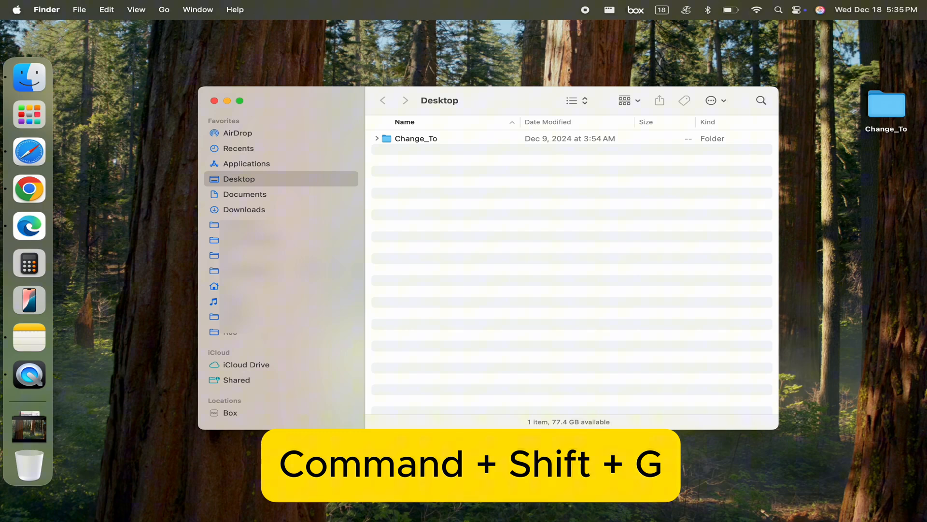
Go to the folder path /private/var/vm to list sleepimage.
{"action": "key", "text": "cmd+shift+g"}
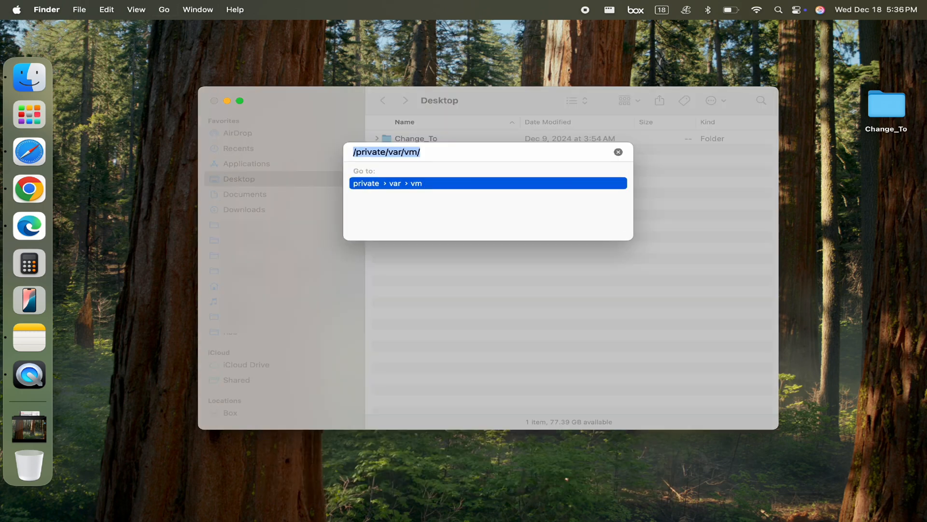
{"action": "type", "text": "/"}
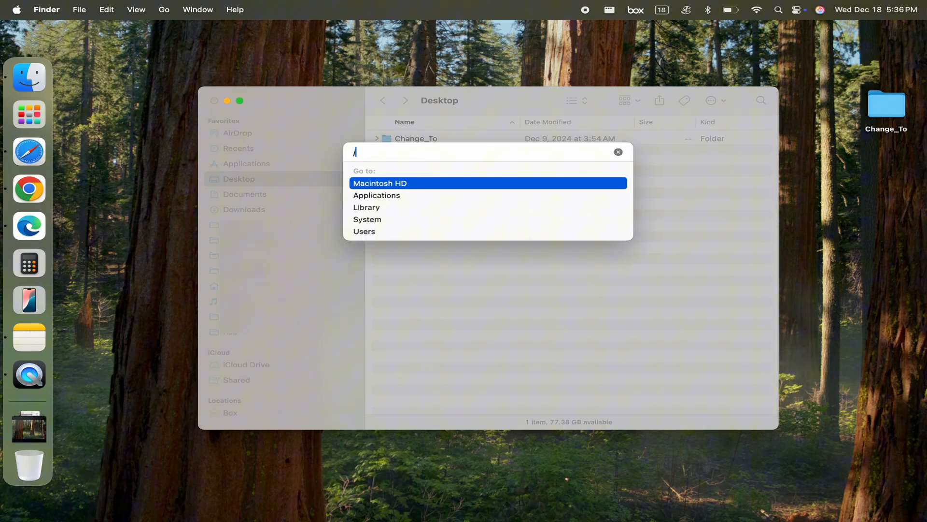
{"action": "type", "text": "/private"}
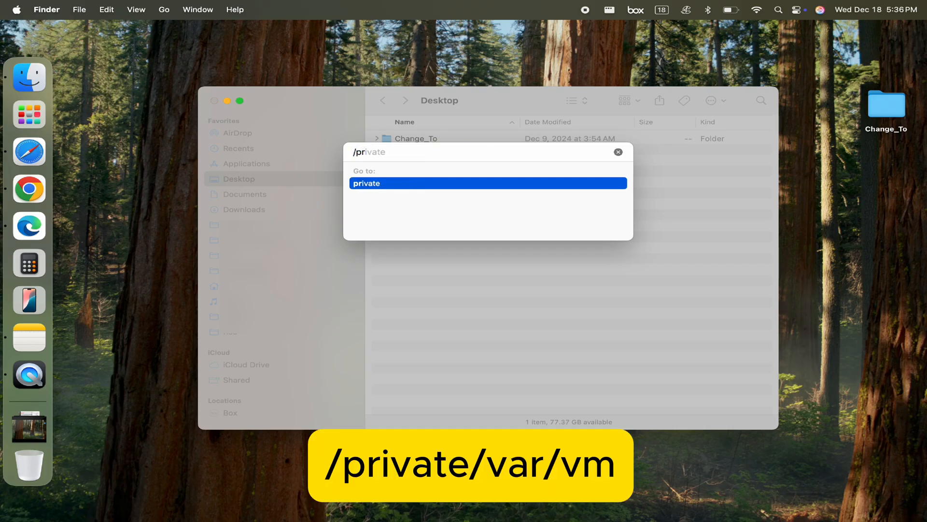
{"action": "type", "text": "/"}
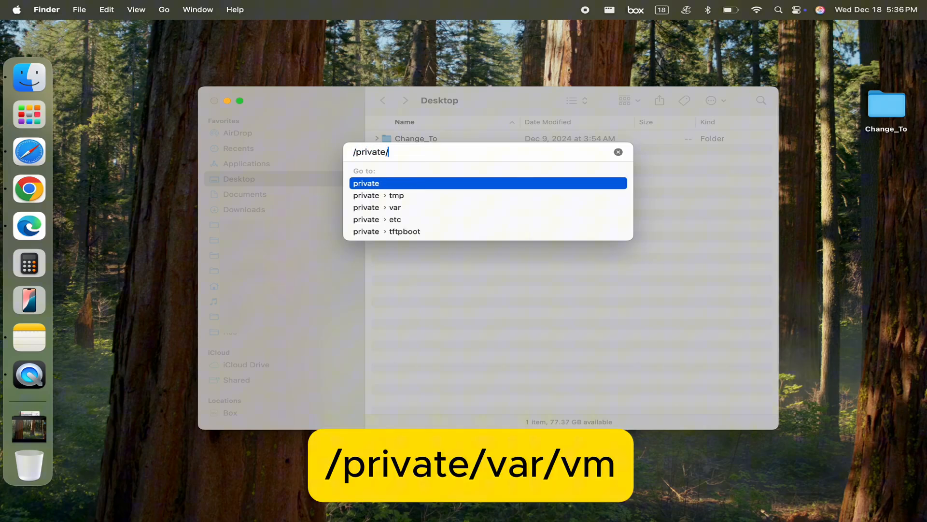
{"action": "type", "text": "var/vm"}
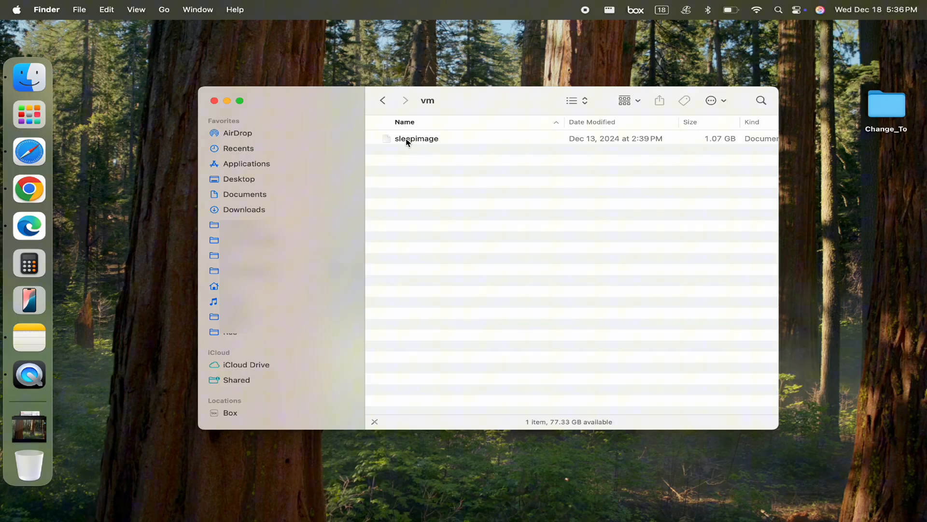
{"action": "mouse_move", "coordinate": [421, 142]}
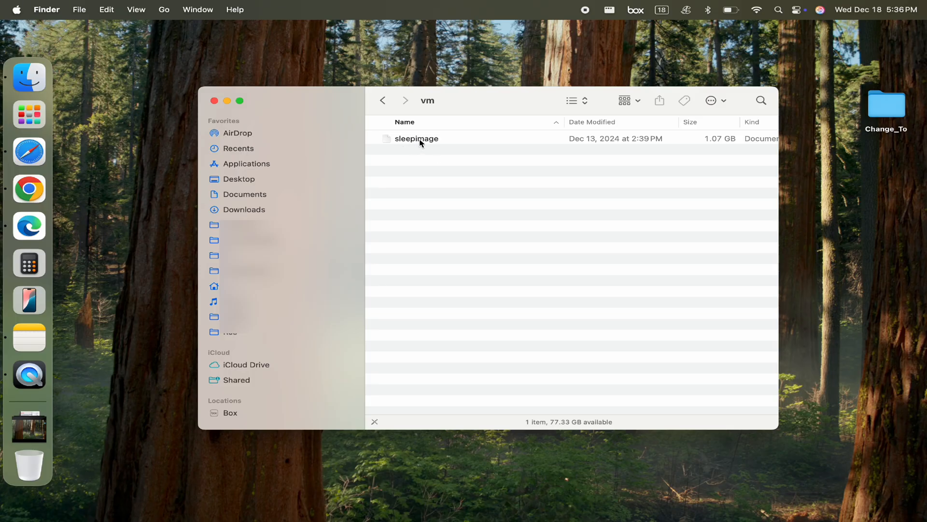
Move the 1.07 GB sleepimage file to the Trash, then empty the Trash.
{"action": "left_click", "coordinate": [417, 137]}
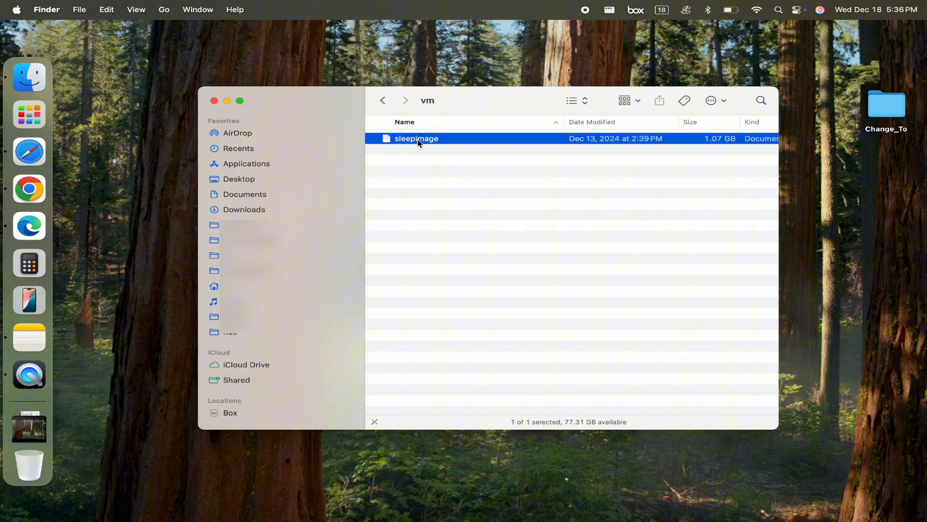
{"action": "right_click", "coordinate": [417, 139]}
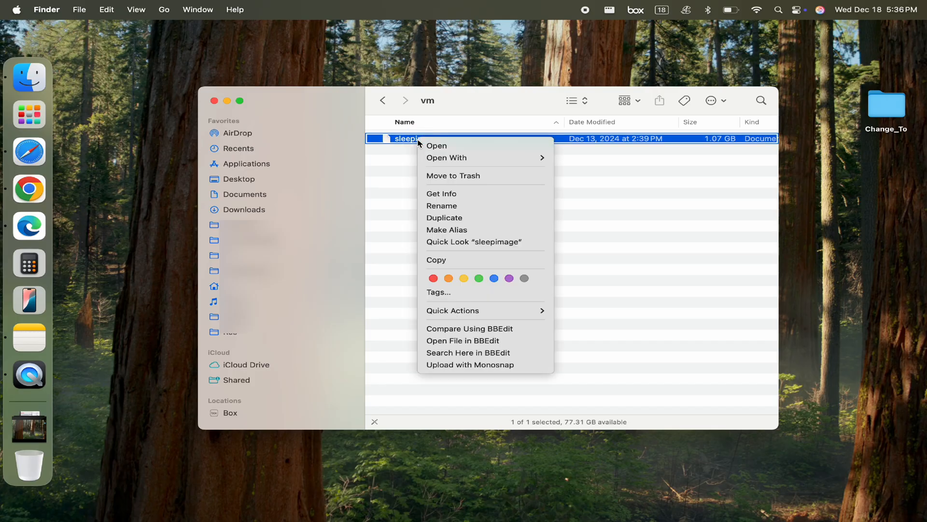
{"action": "left_click", "coordinate": [453, 175]}
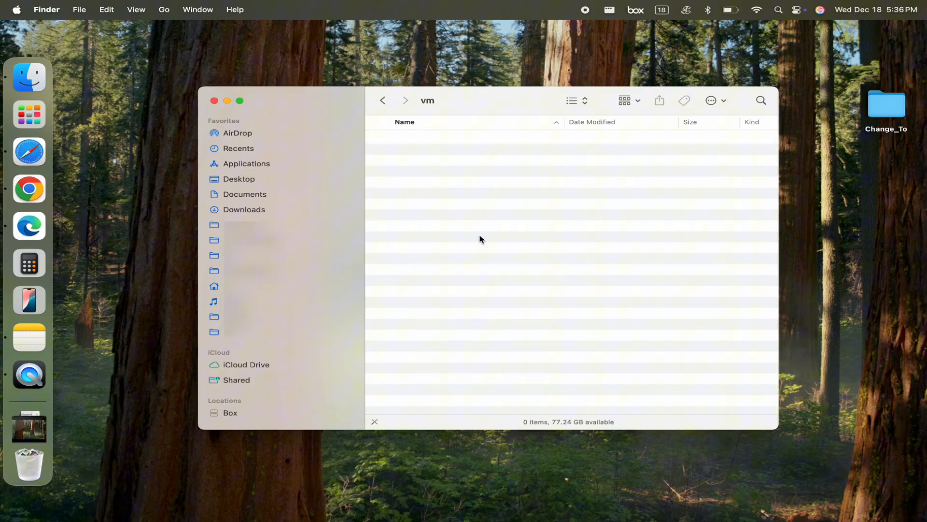
{"action": "mouse_move", "coordinate": [26, 467]}
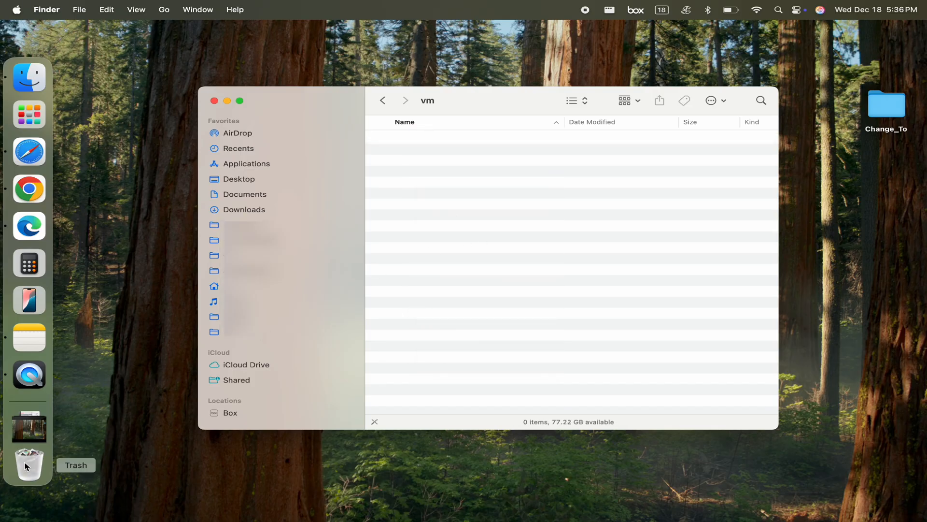
{"action": "right_click", "coordinate": [28, 465]}
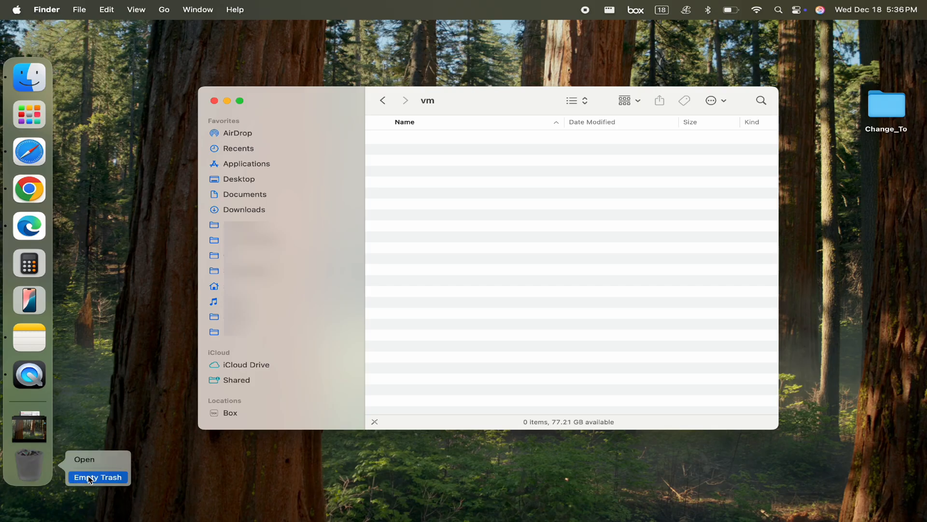
{"action": "left_click", "coordinate": [98, 477]}
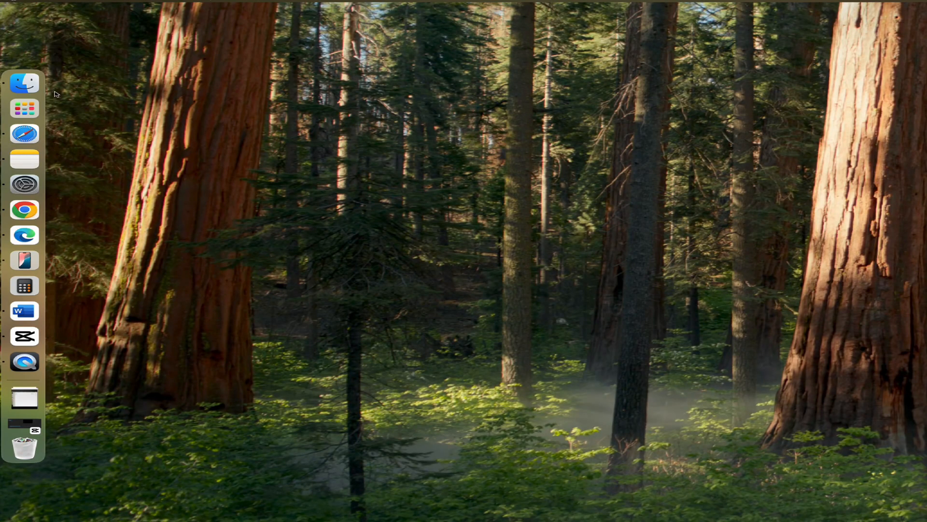
{"action": "mouse_move", "coordinate": [25, 83]}
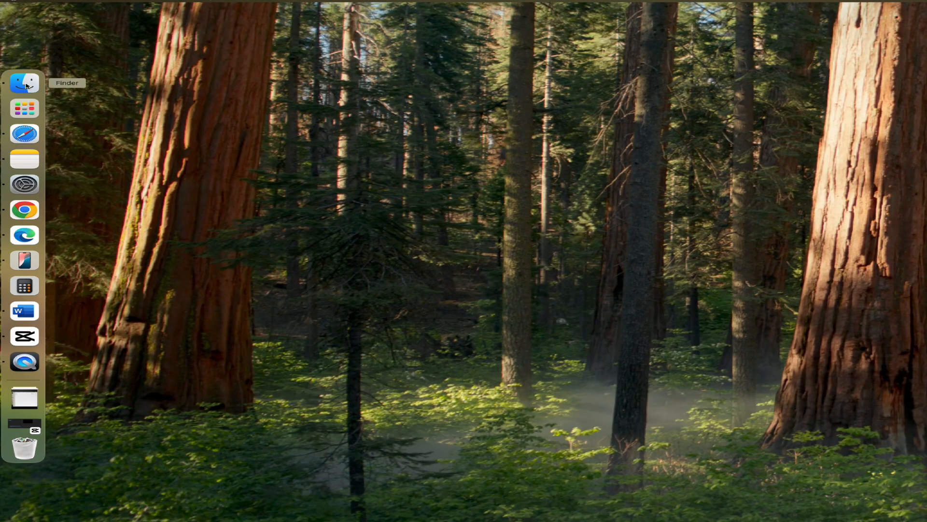
Begin entering the go-to-folder path /Library toward Logs/DiagnosticReports.
{"action": "key", "text": "cmd+shift+g"}
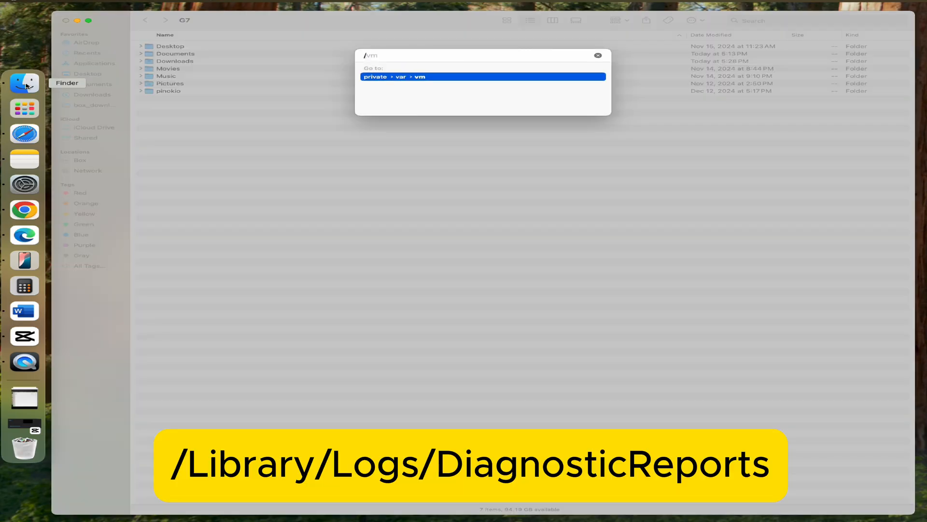
{"action": "type", "text": "/Library/Logs/Dia"}
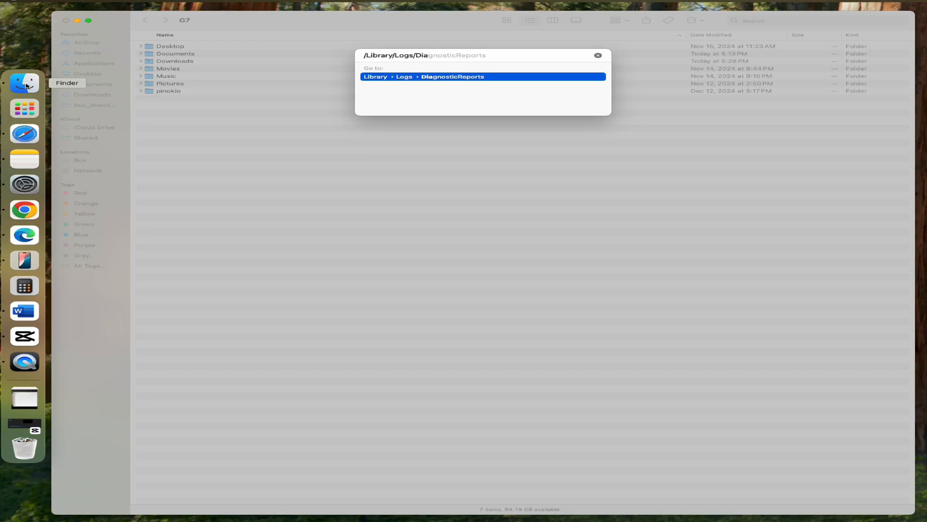
{"action": "mouse_move", "coordinate": [410, 71]}
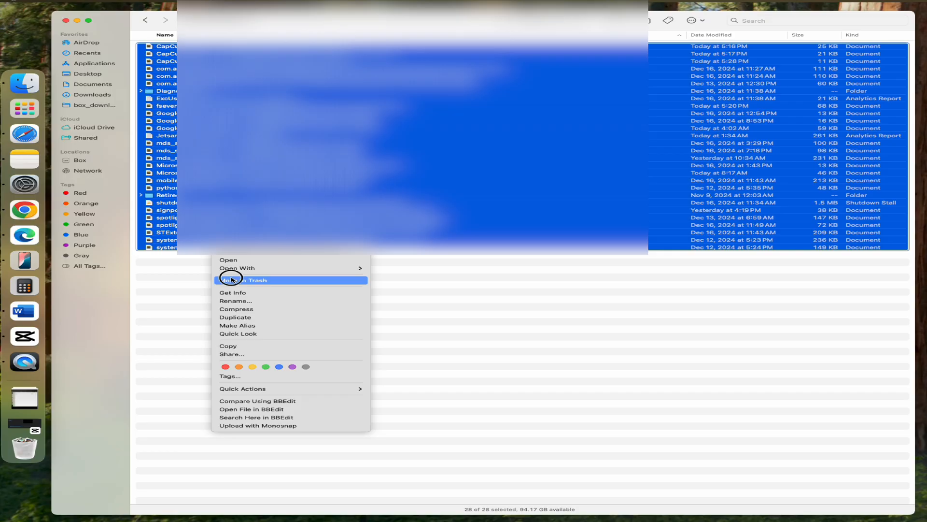
Move all 28 diagnostic reports to the Trash and bring up the Trash options.
{"action": "left_click", "coordinate": [242, 279]}
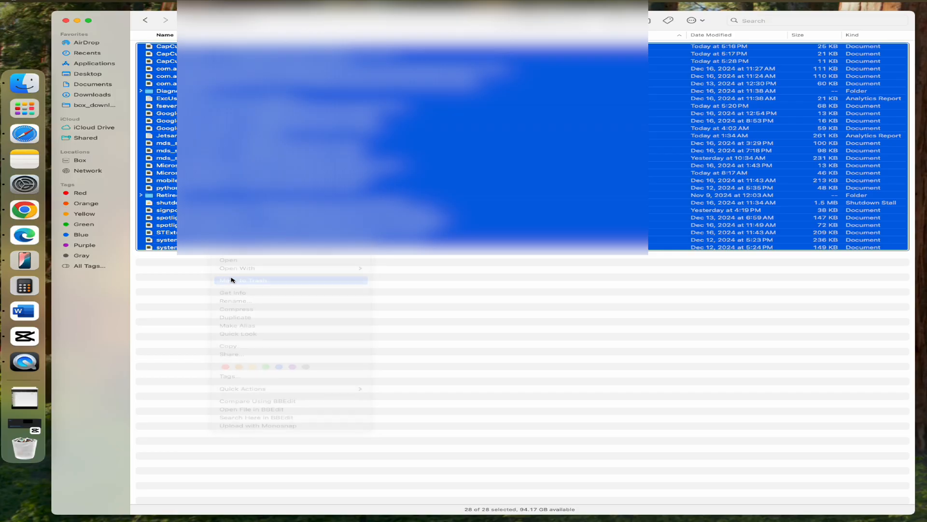
{"action": "left_click", "coordinate": [243, 280]}
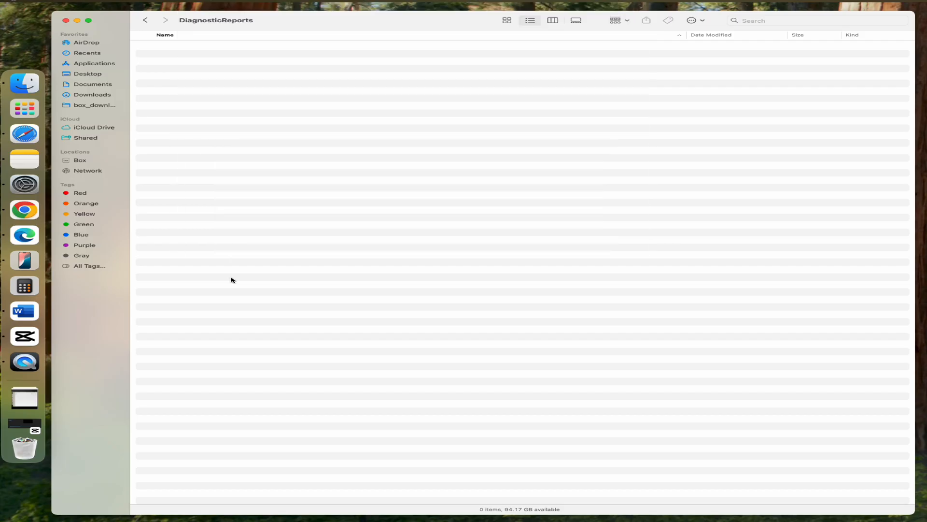
{"action": "mouse_move", "coordinate": [26, 446]}
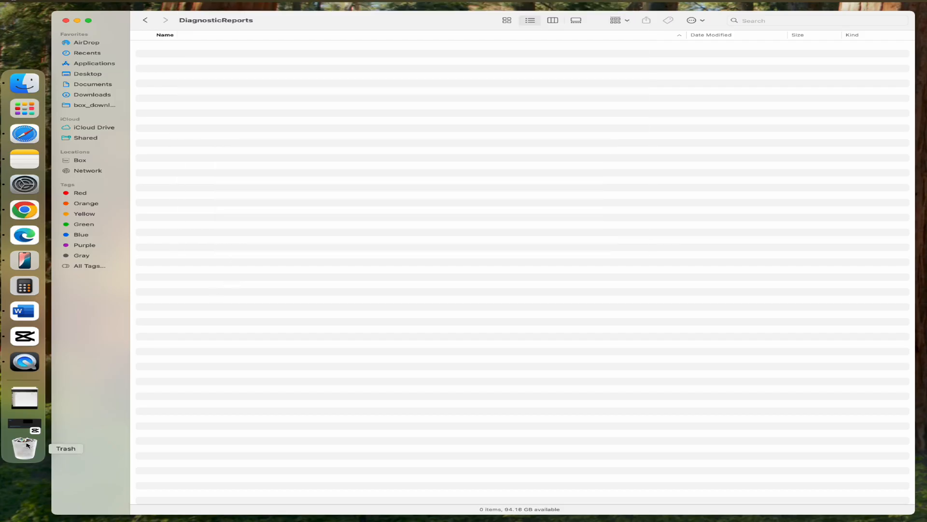
{"action": "right_click", "coordinate": [24, 447]}
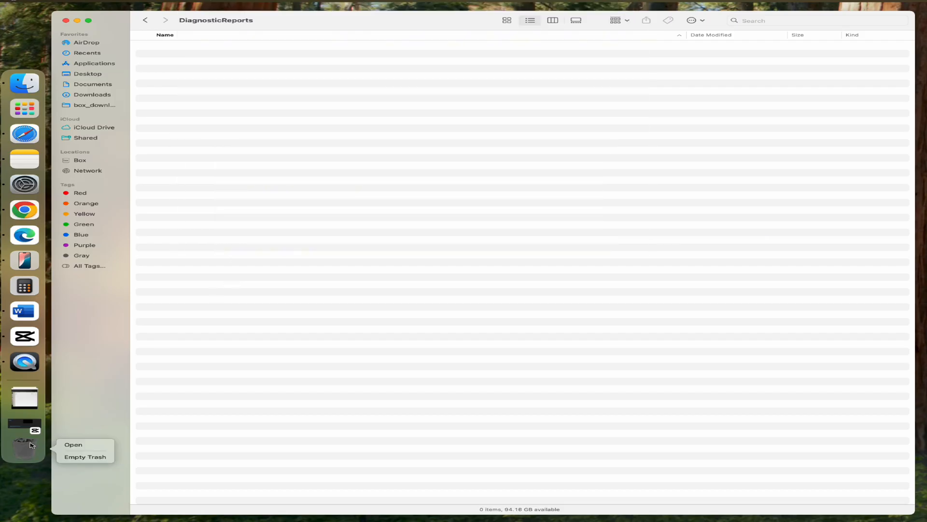
{"action": "mouse_move", "coordinate": [85, 457]}
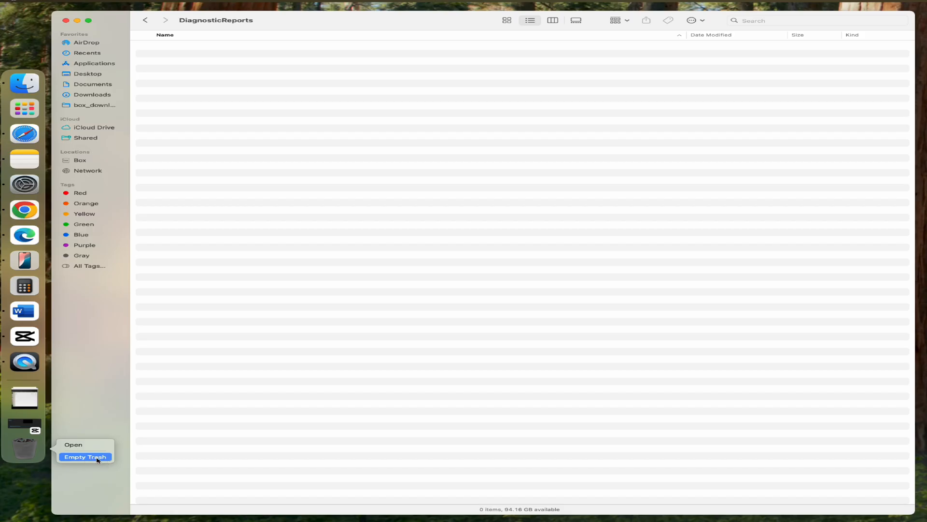
{"action": "mouse_move", "coordinate": [108, 459]}
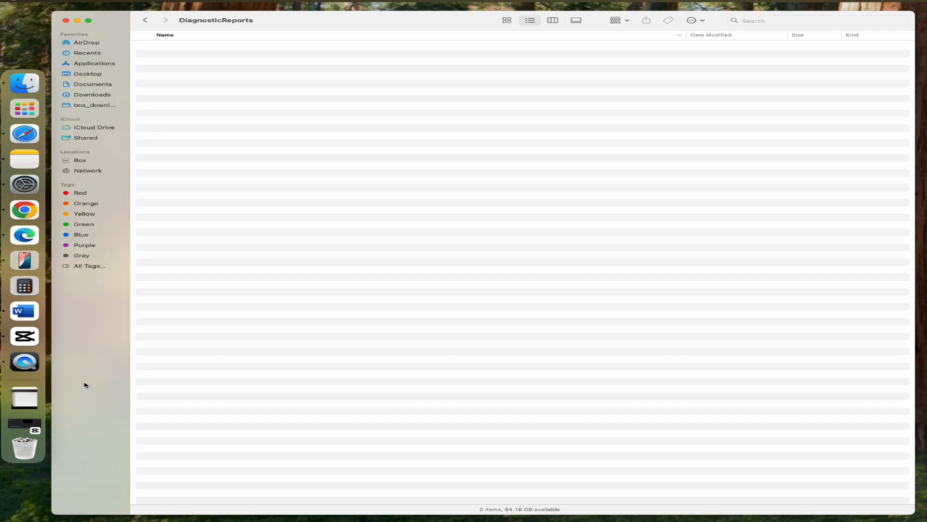
{"action": "mouse_move", "coordinate": [783, 248]}
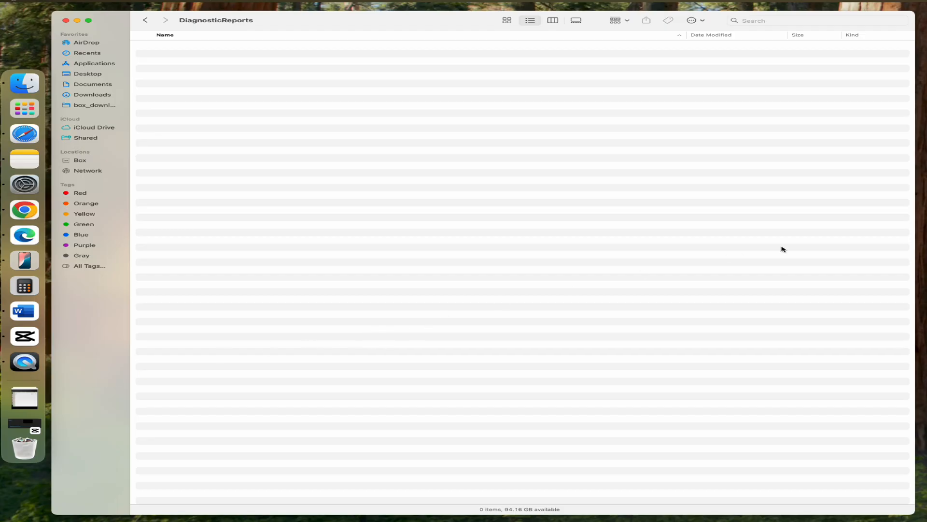